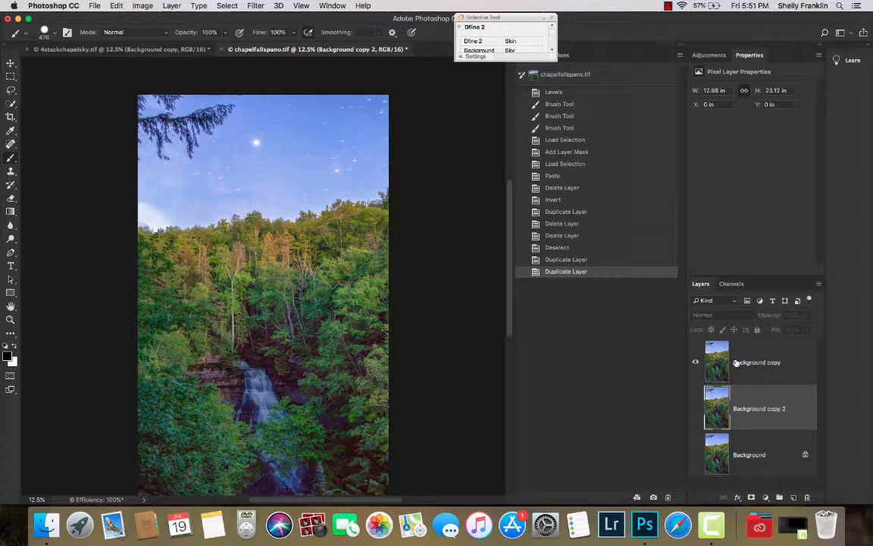
# - Raise Brightness on the top Background copy of the waterfall photo
pyautogui.click(756, 361)
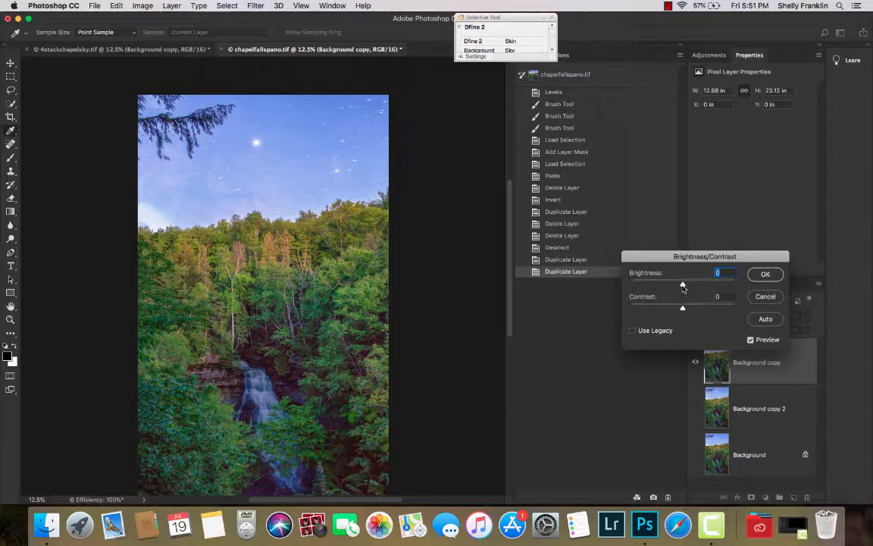
pyautogui.moveTo(682, 284); pyautogui.dragTo(712, 284)
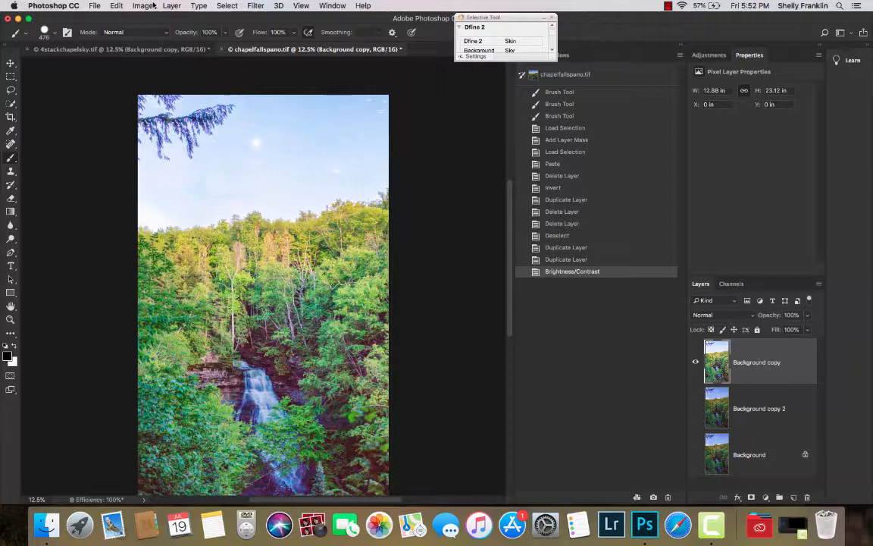
# - Apply a Black & White conversion with darkened yellows, turning the sky white
pyautogui.click(143, 6)
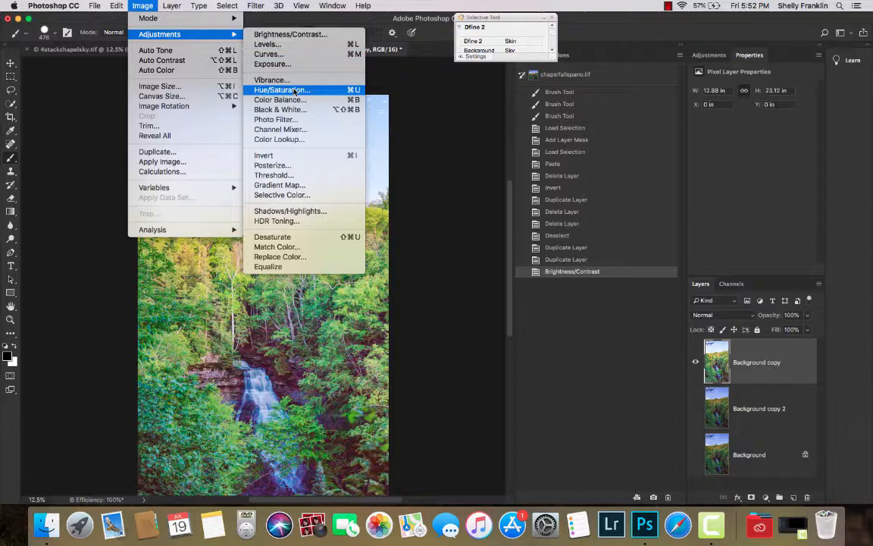
pyautogui.click(280, 110)
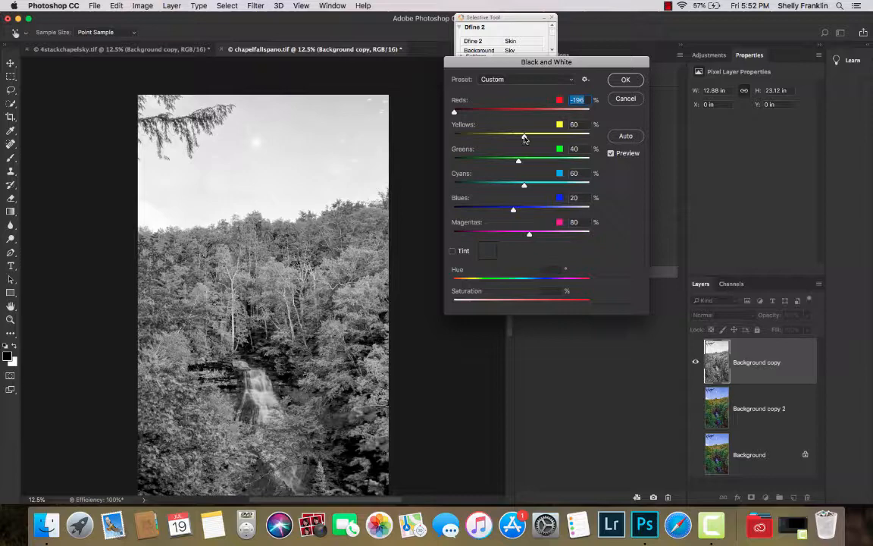
pyautogui.moveTo(519, 137); pyautogui.dragTo(477, 136)
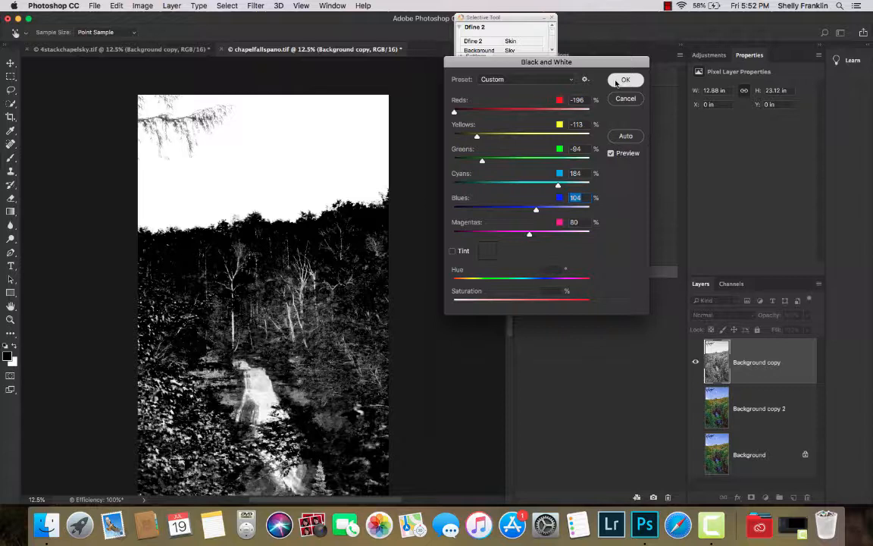
pyautogui.click(625, 79)
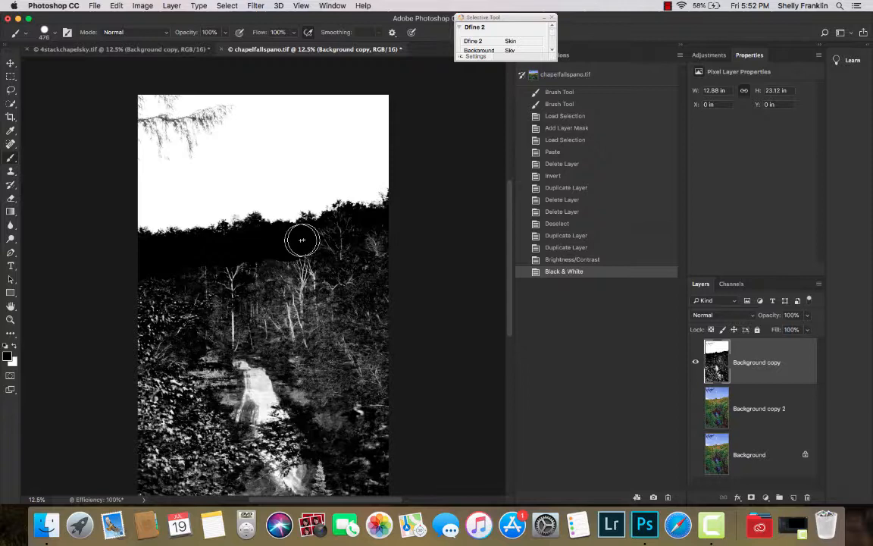
# - Paint black over the trees below the treeline and the bottom of the image
pyautogui.moveTo(301, 240); pyautogui.dragTo(305, 314)
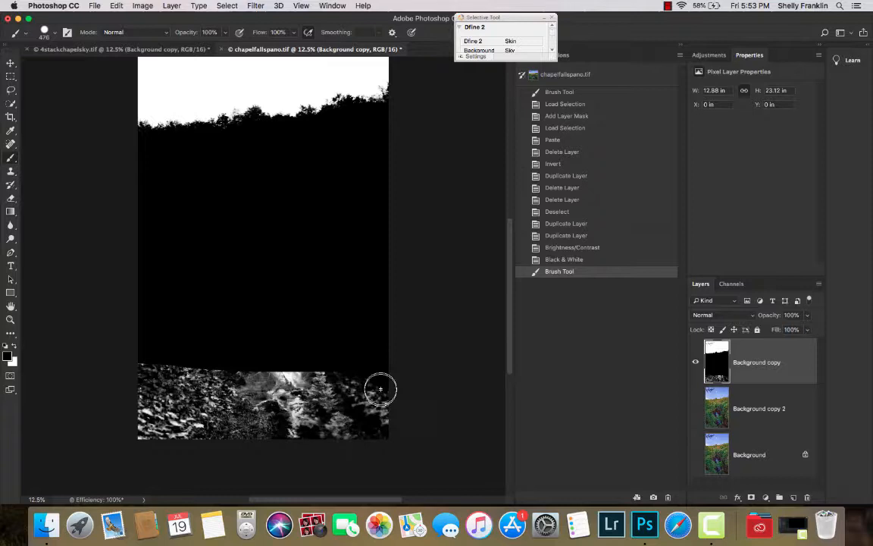
pyautogui.moveTo(381, 389); pyautogui.dragTo(159, 413)
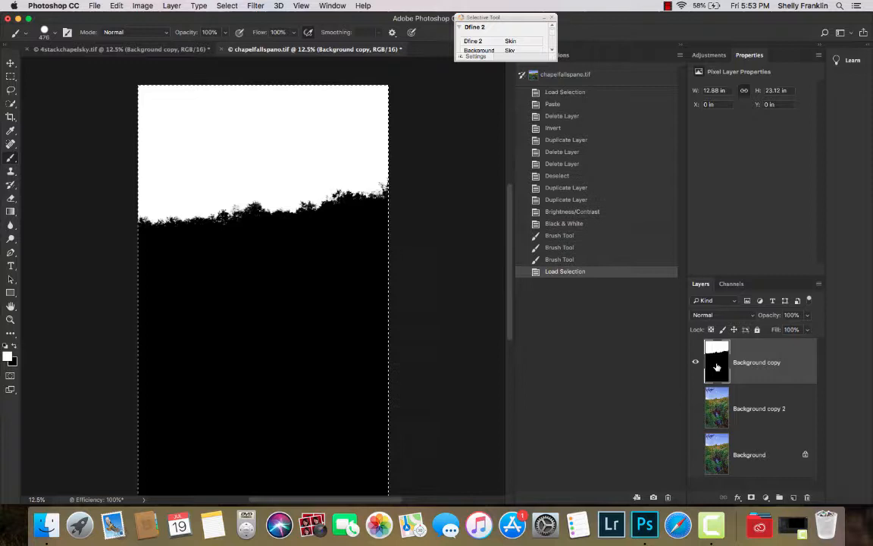
pyautogui.moveTo(716, 368)
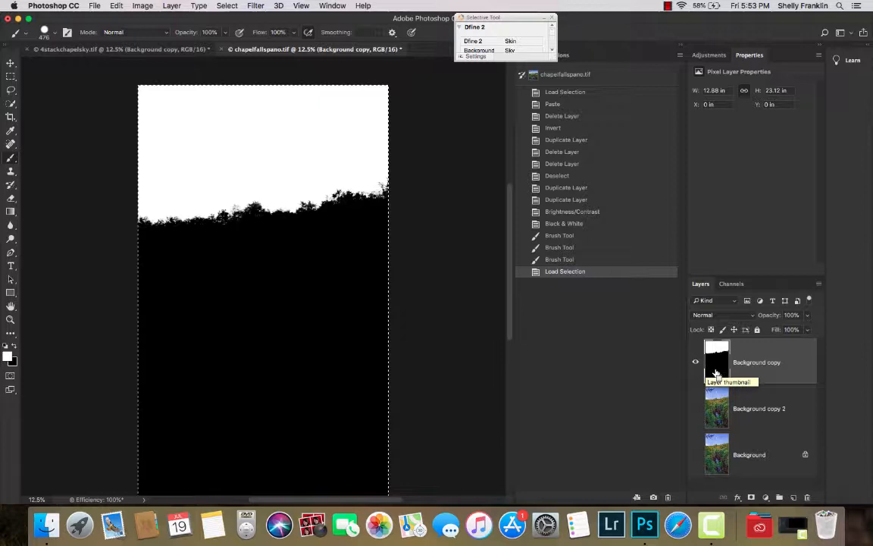
# - Load the black-and-white copy as a selection and target Background copy 2's sky mask
pyautogui.click(758, 408)
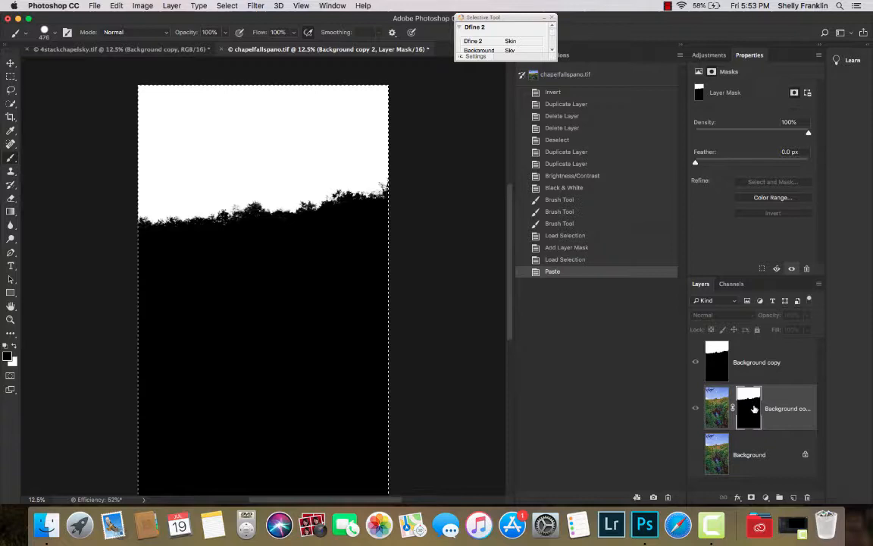
pyautogui.click(717, 361)
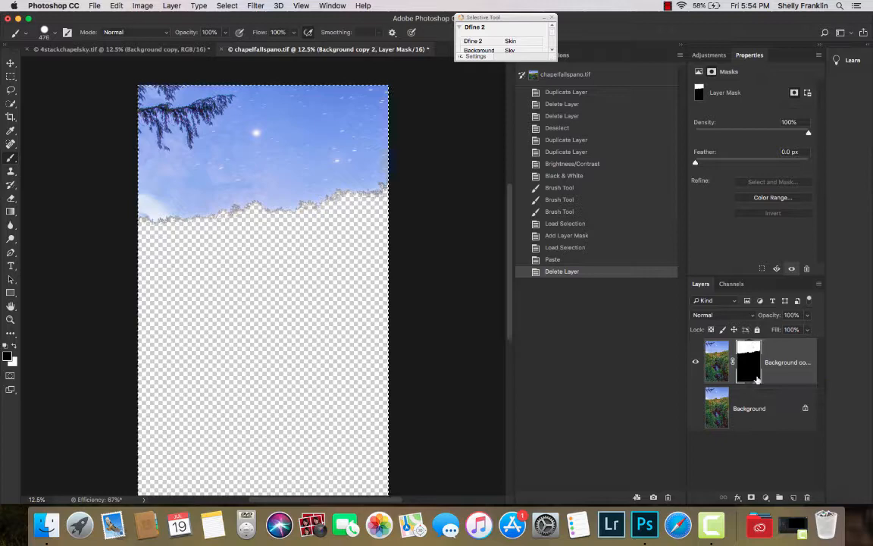
# - Open Image > Adjustments with the sky mask on Background copy 2 selected
pyautogui.click(142, 6)
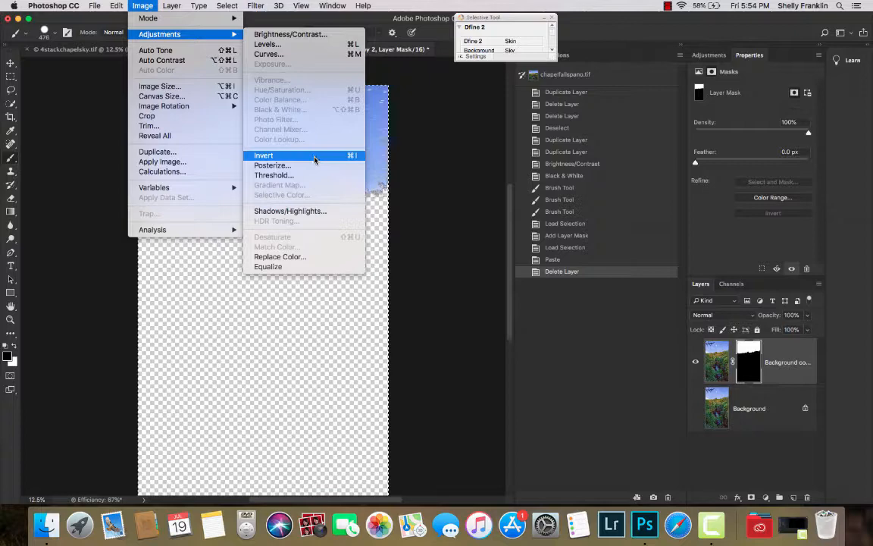